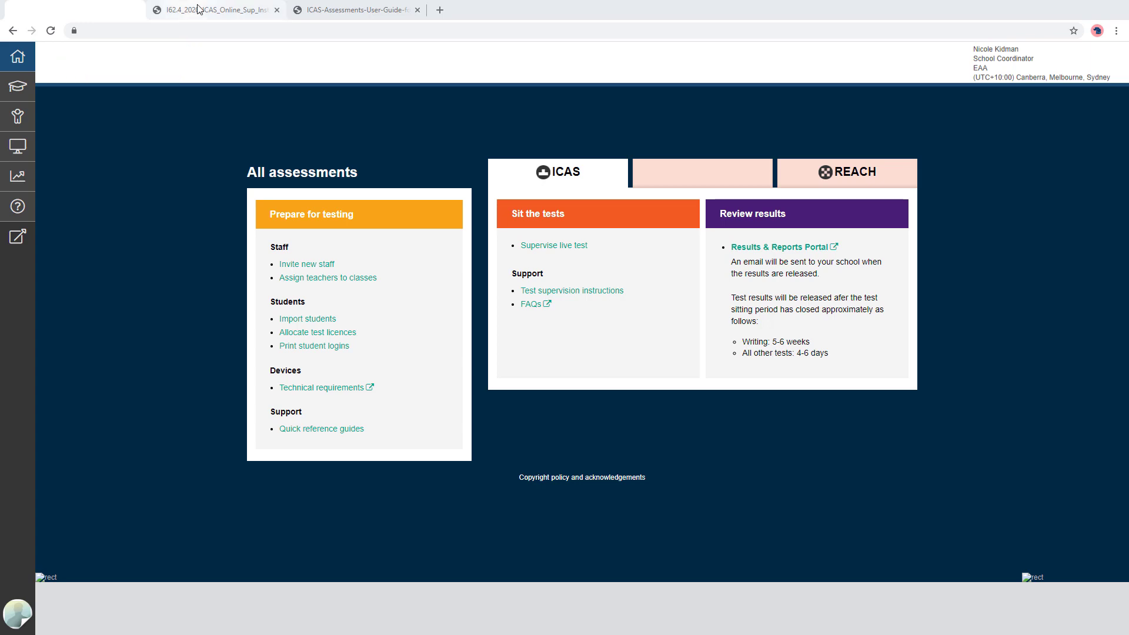
- Switch to the English 2021 Test Supervision Instructions PDF with its before-test-day checklist
{"action": "left_click", "coordinate": [571, 290]}
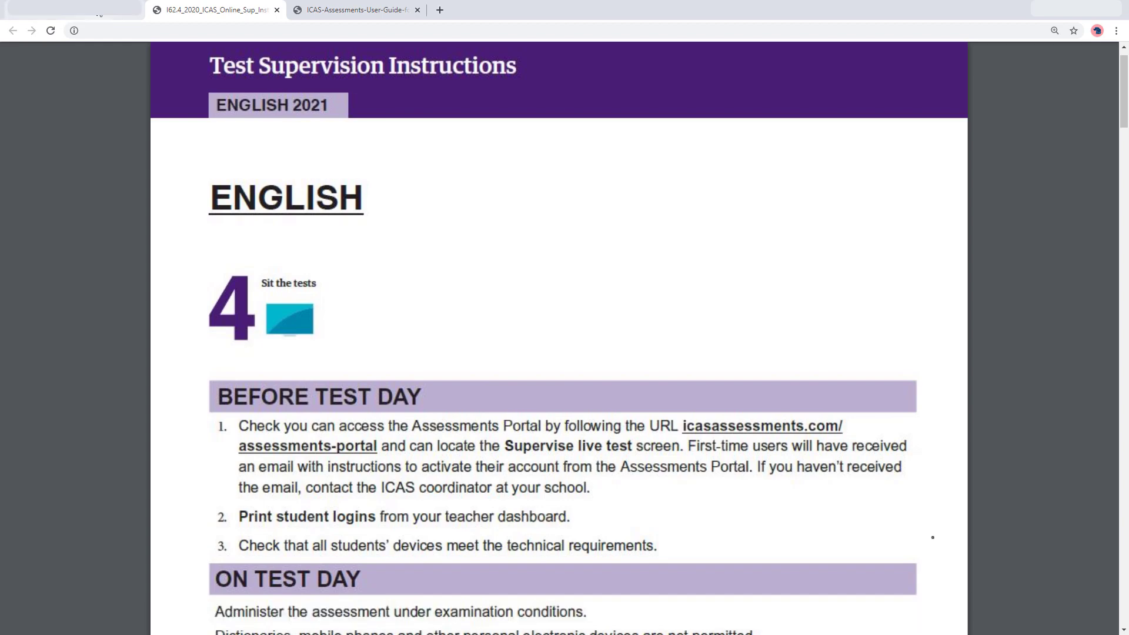
- Return to the ICAS Assessments Portal's All assessments page with Sit the tests options
{"action": "left_click", "coordinate": [13, 30]}
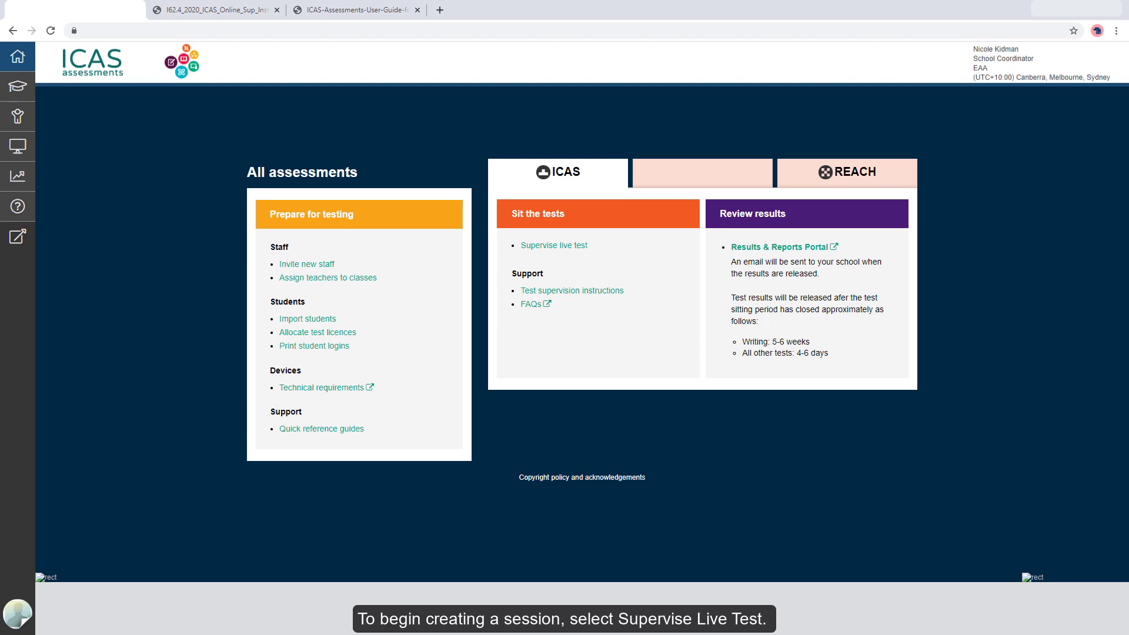
- Open Supervise live test from the REACH assessment links, with no session selected
{"action": "left_click", "coordinate": [554, 244]}
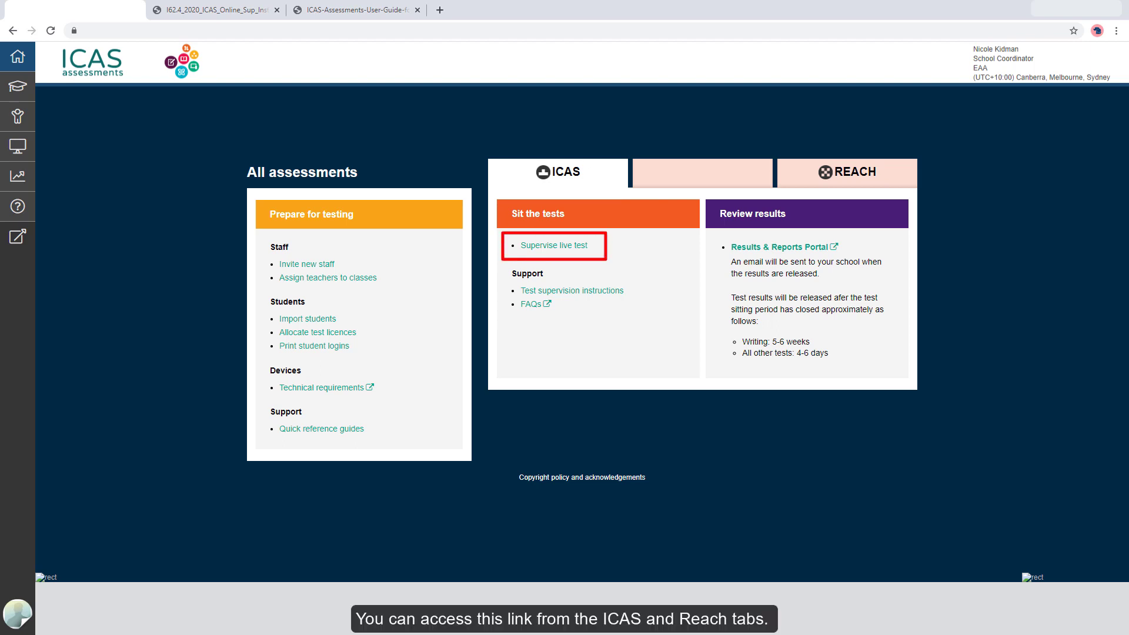
{"action": "left_click", "coordinate": [847, 172]}
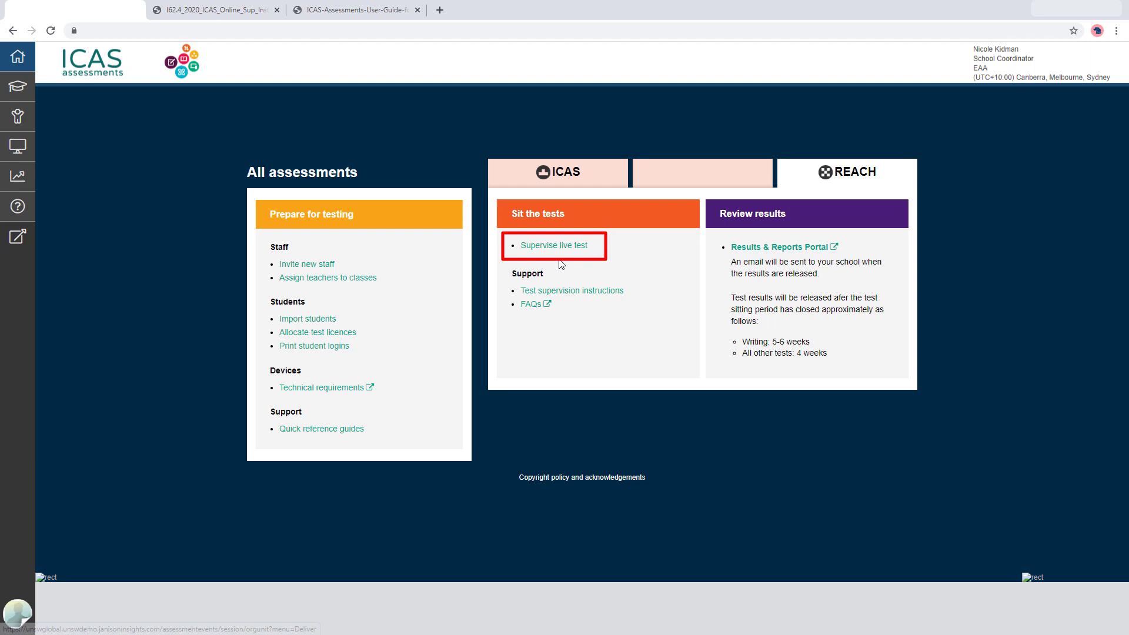
{"action": "left_click", "coordinate": [554, 245]}
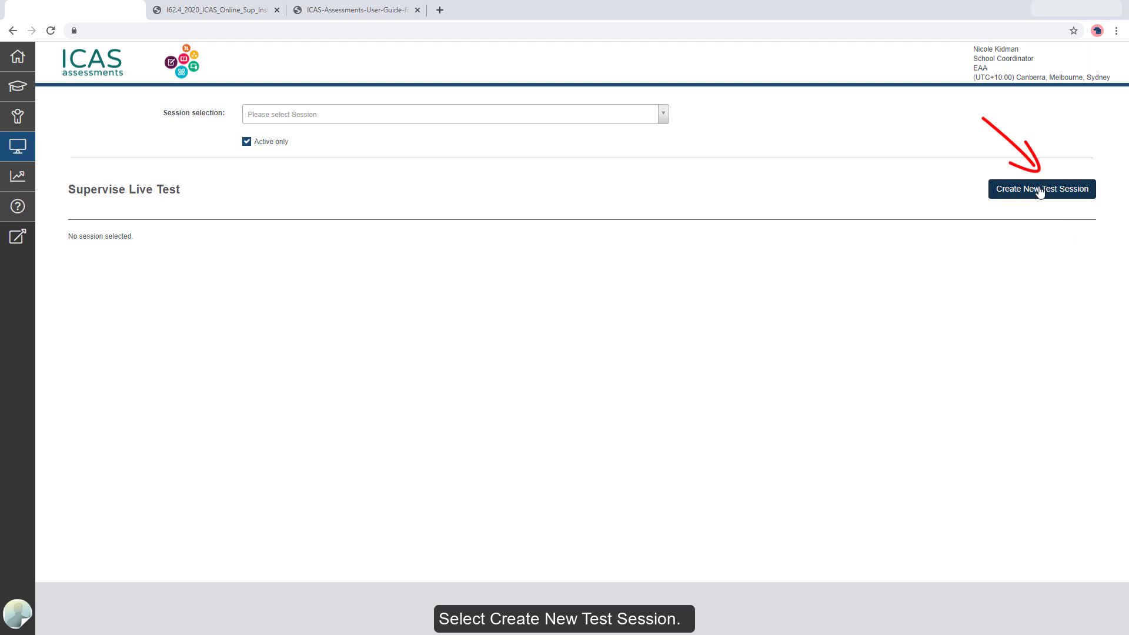
{"action": "left_click", "coordinate": [1041, 189]}
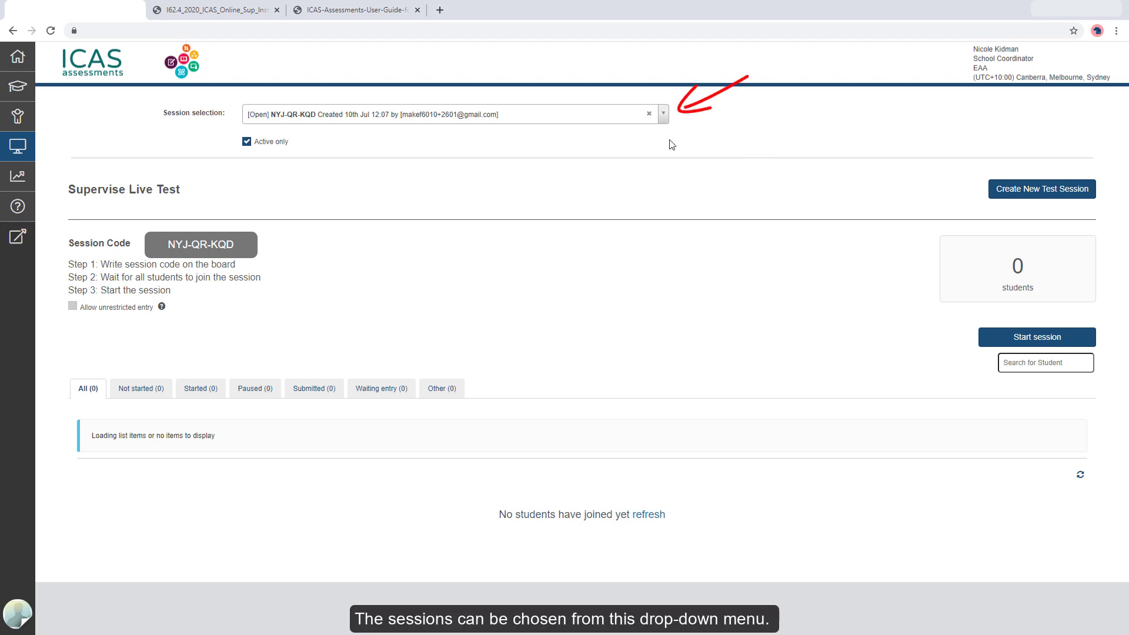
- Include finished sessions in the list and view past session VGW-FR-YZG
{"action": "left_click", "coordinate": [660, 113]}
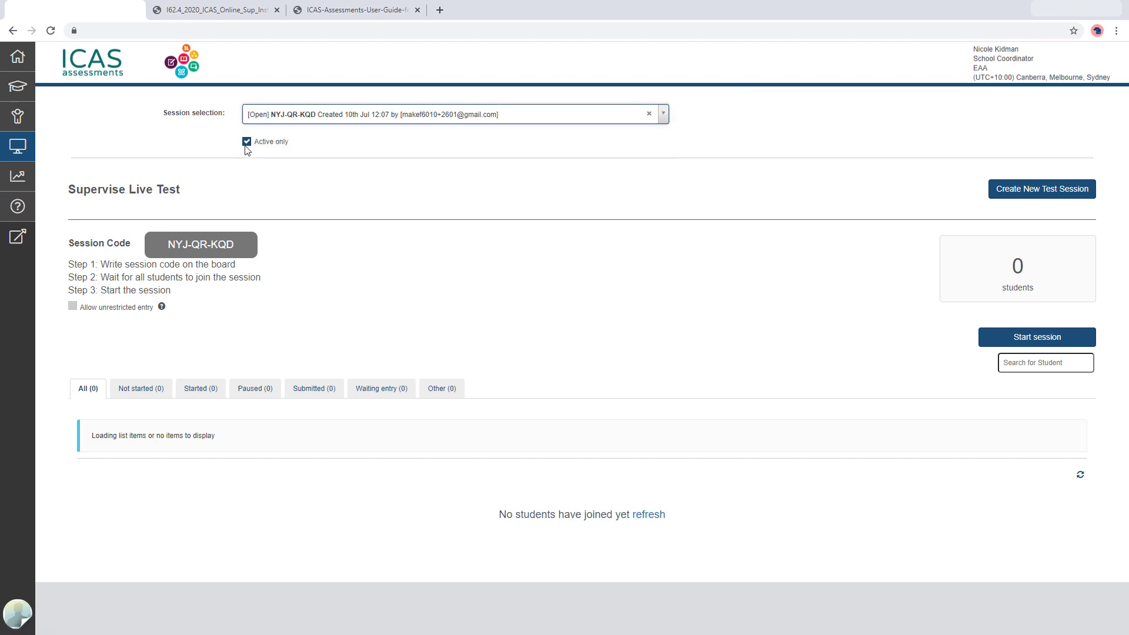
{"action": "left_click", "coordinate": [246, 141]}
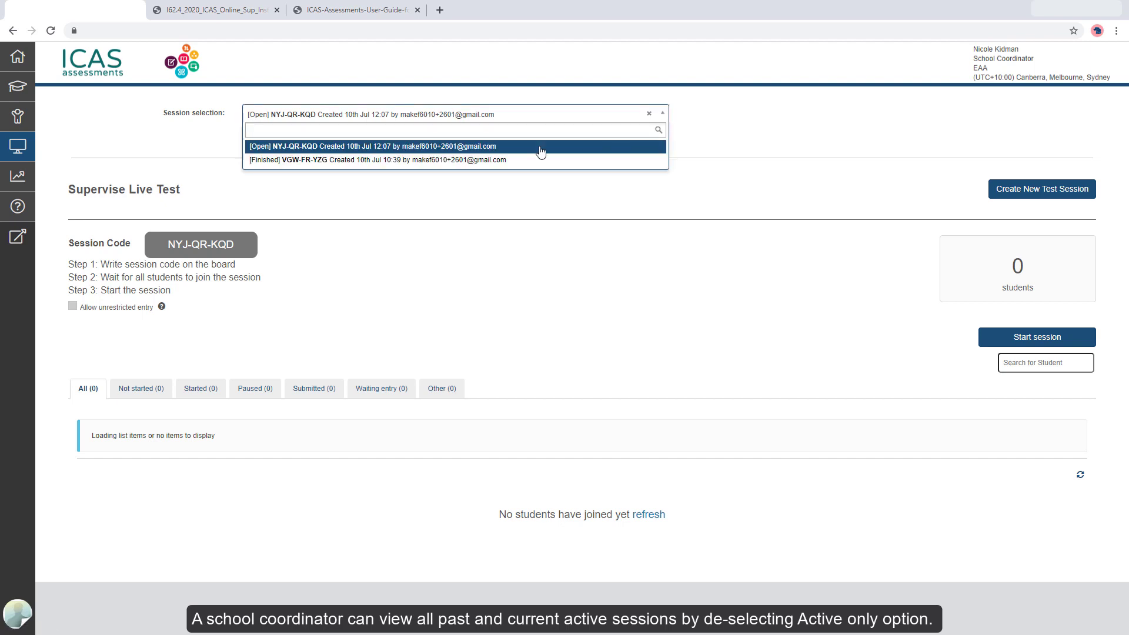
{"action": "left_click", "coordinate": [368, 160]}
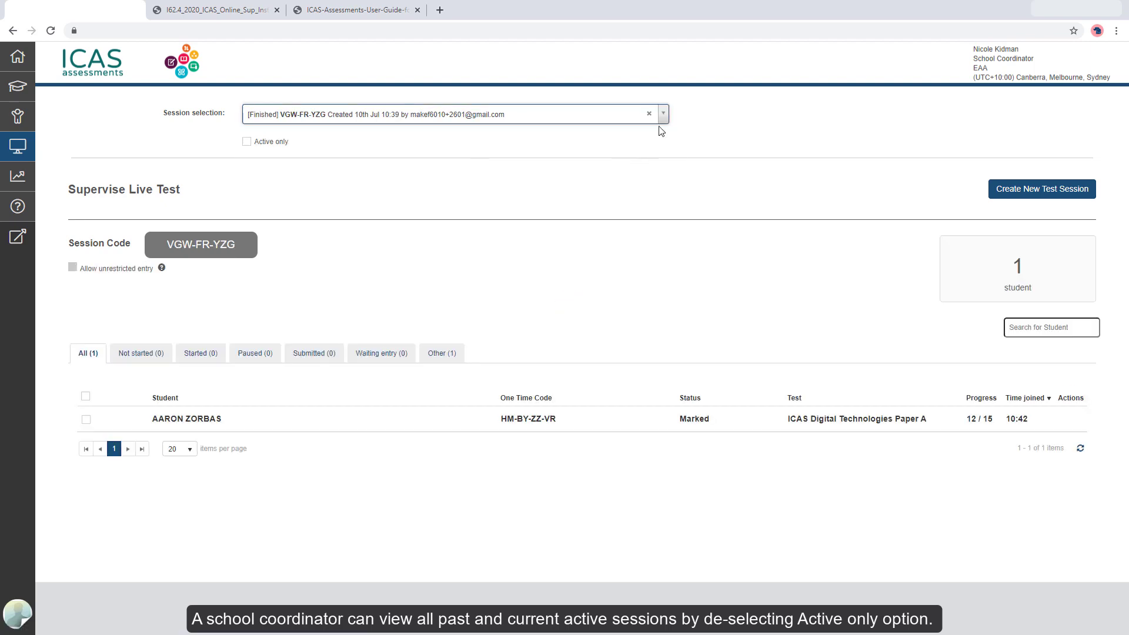
- Switch back to session NYJ-QR-KQD and limit the list to active sessions again
{"action": "left_click", "coordinate": [661, 113]}
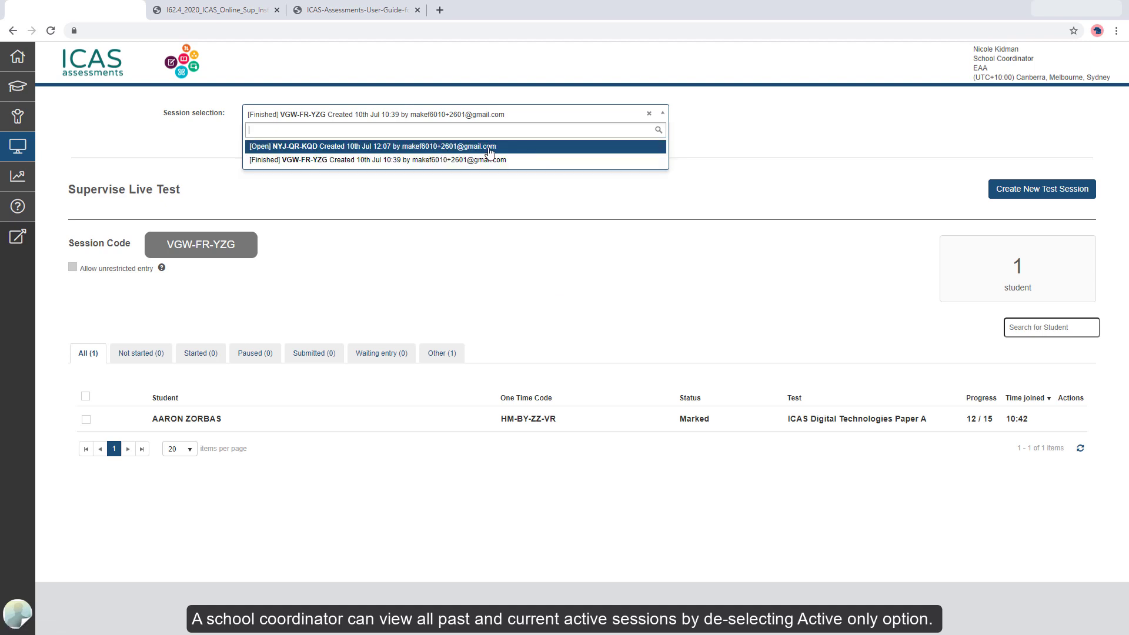
{"action": "left_click", "coordinate": [368, 146]}
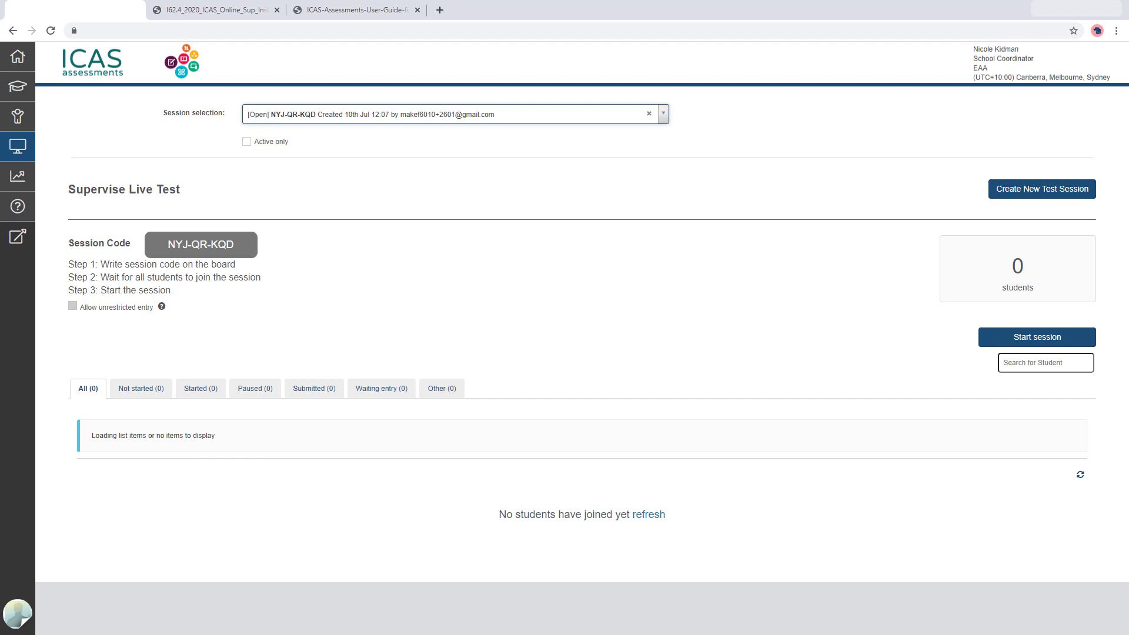
{"action": "left_click", "coordinate": [246, 141]}
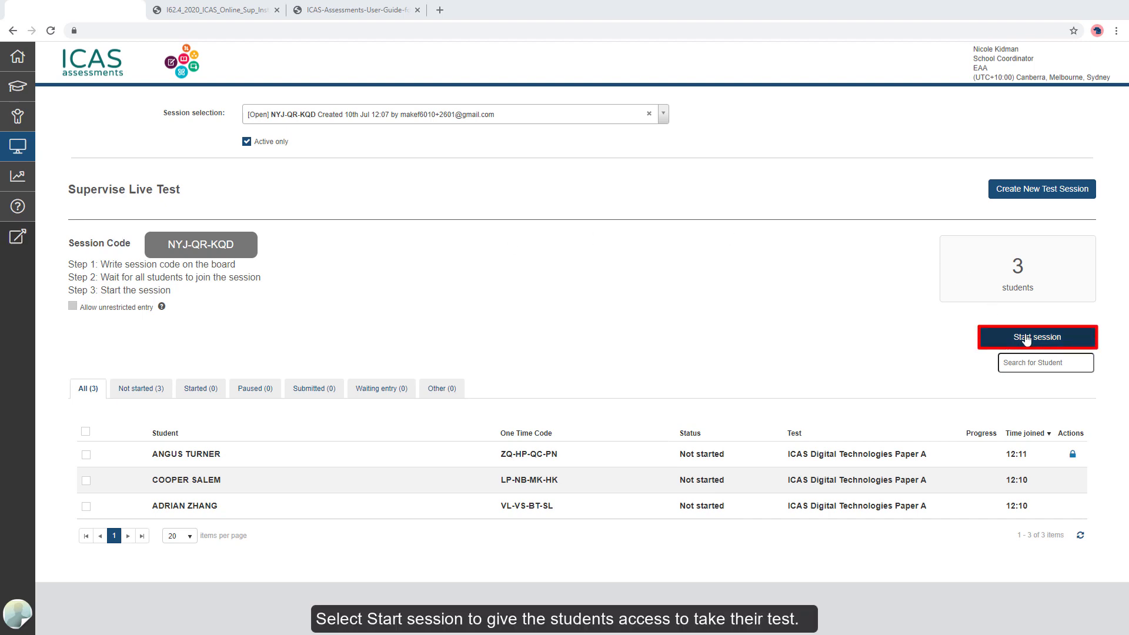
- Start session NYJ-QR-KQD and confirm Yes, so all three students begin the test
{"action": "left_click", "coordinate": [1037, 337]}
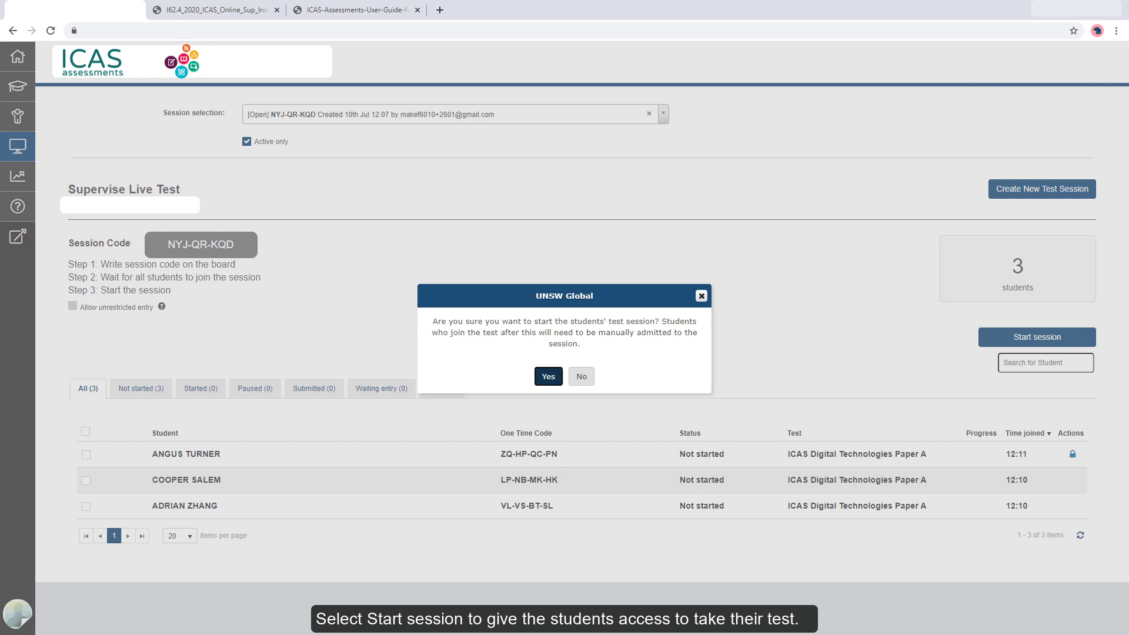
{"action": "left_click", "coordinate": [548, 376]}
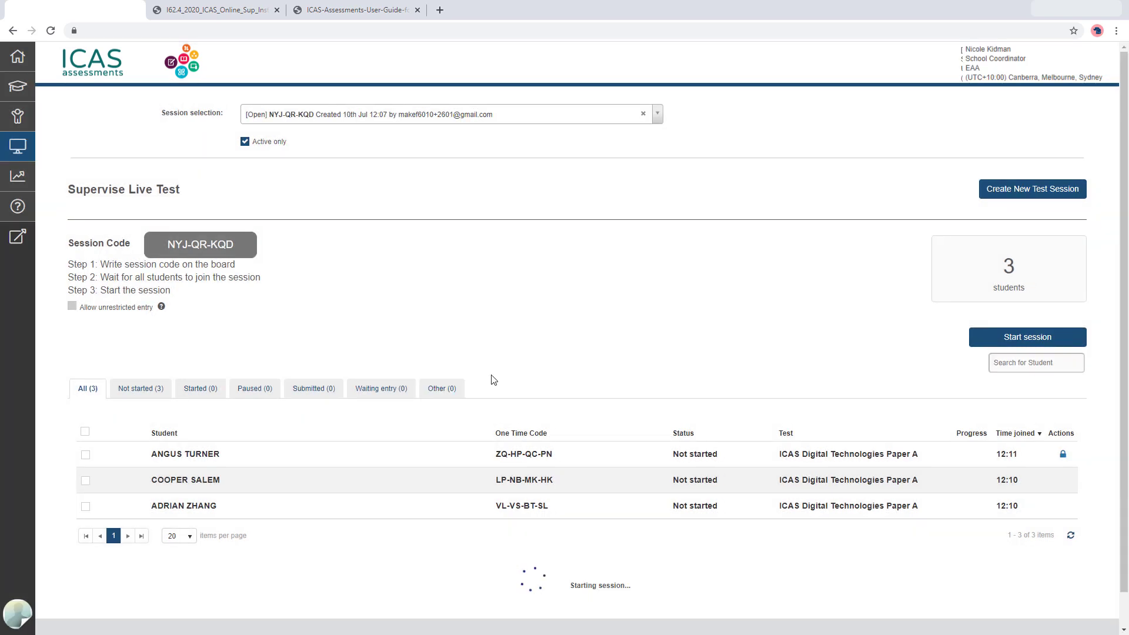
{"action": "left_click", "coordinate": [1027, 337]}
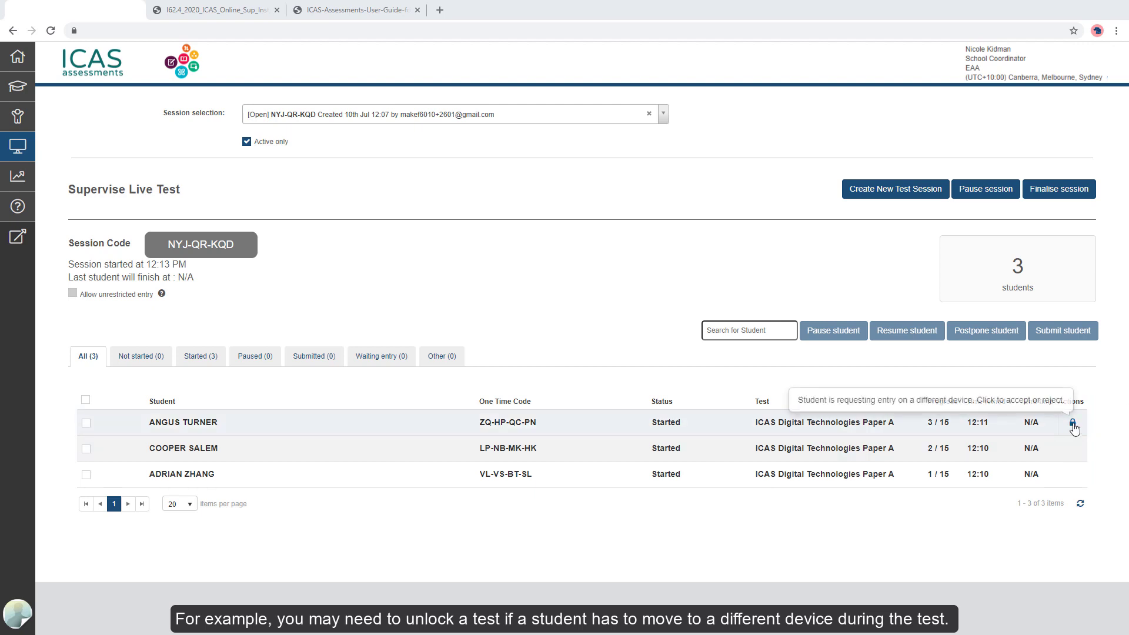
{"action": "left_click", "coordinate": [1073, 422]}
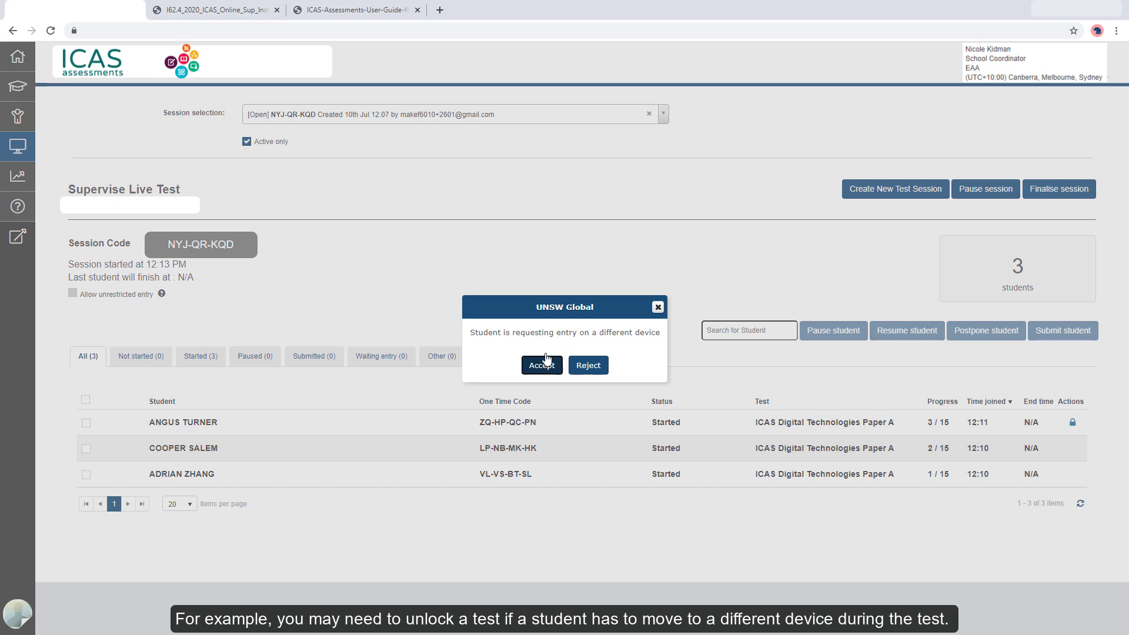
{"action": "left_click", "coordinate": [541, 365]}
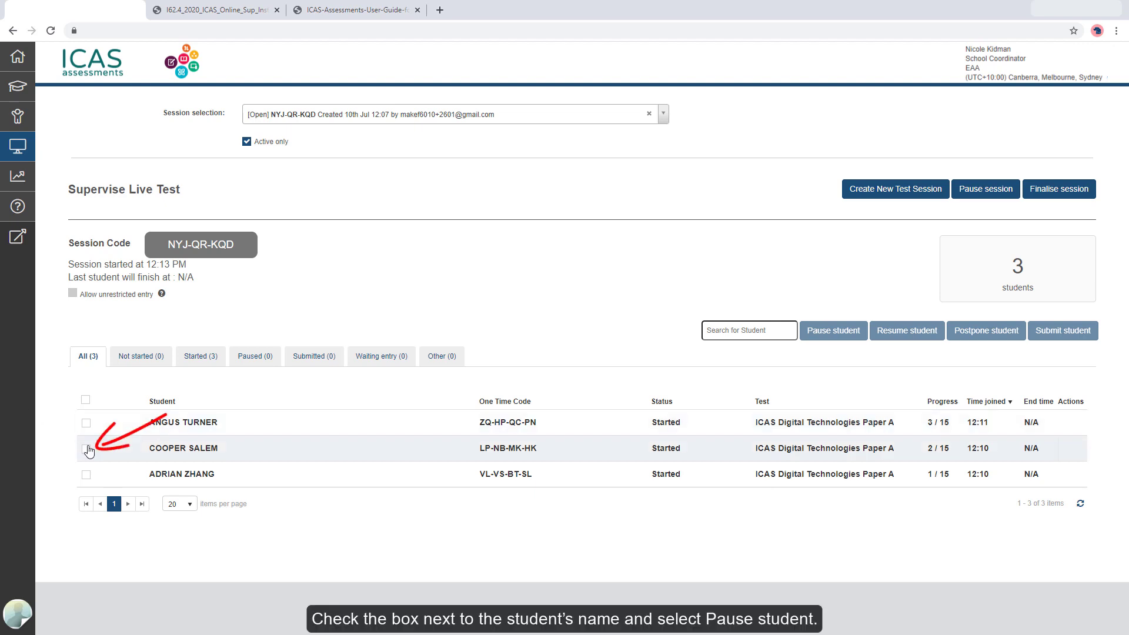
{"action": "left_click", "coordinate": [87, 448]}
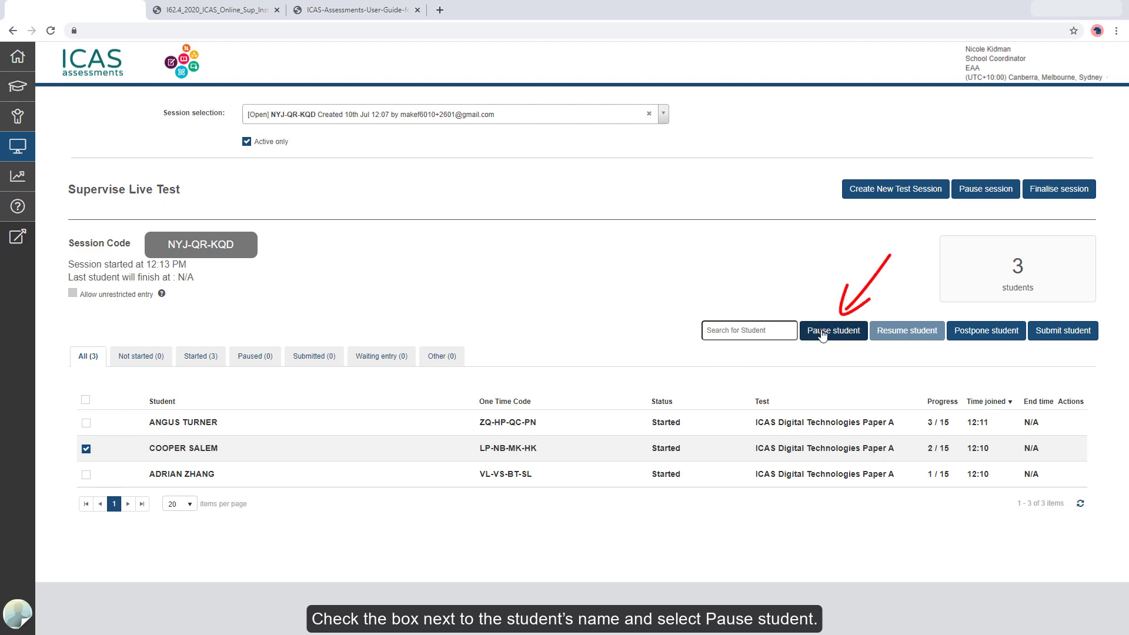
{"action": "left_click", "coordinate": [833, 330]}
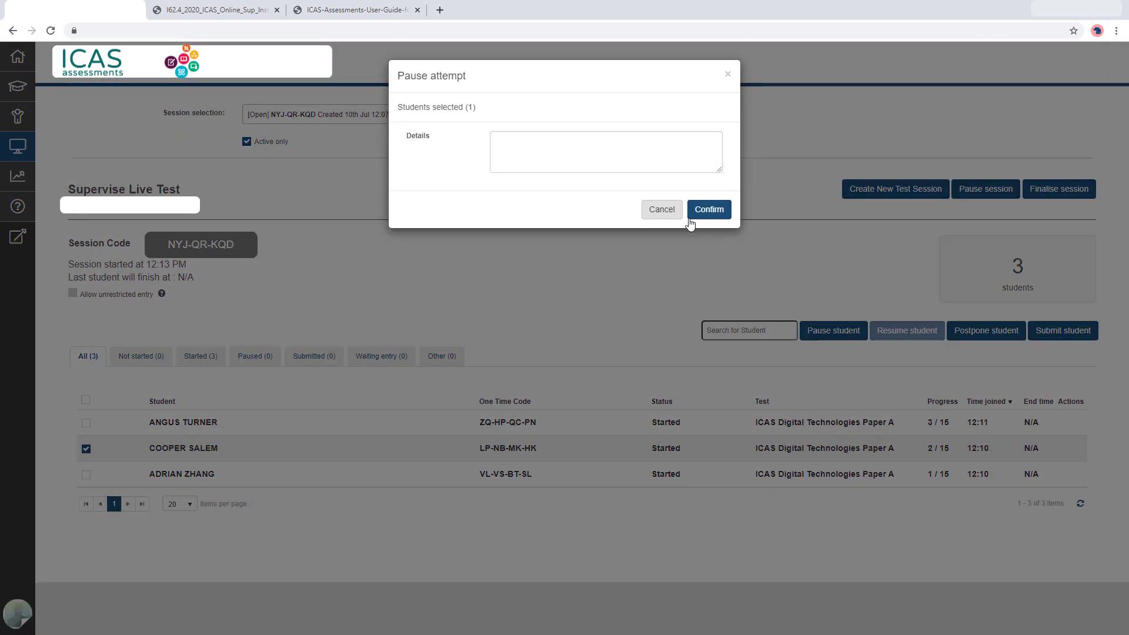
{"action": "left_click", "coordinate": [708, 210]}
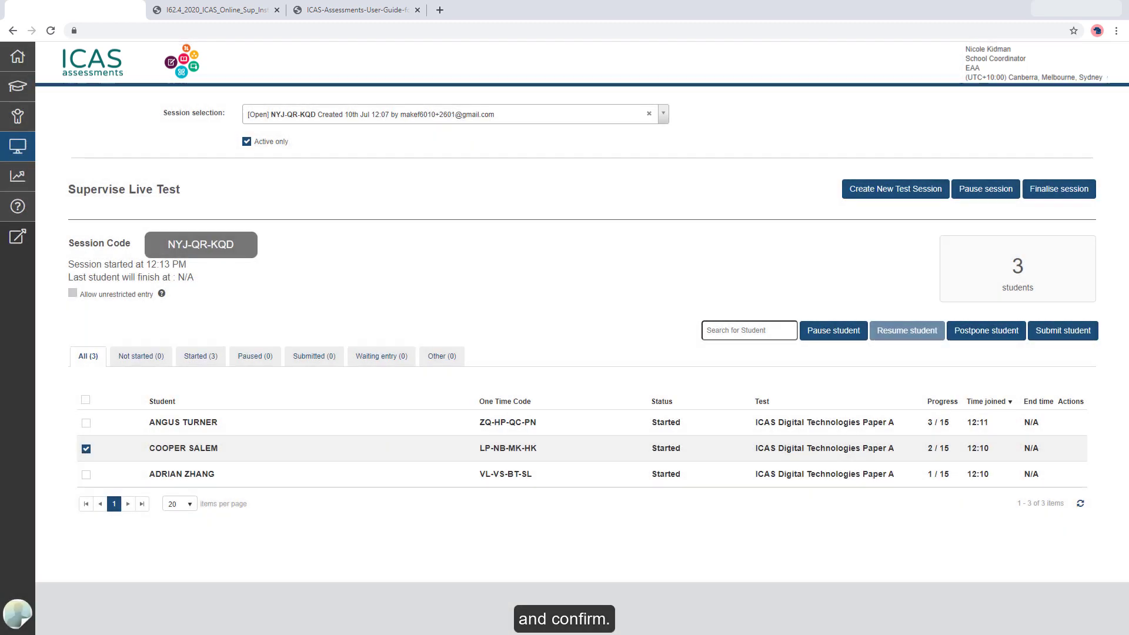
{"action": "left_click", "coordinate": [834, 330]}
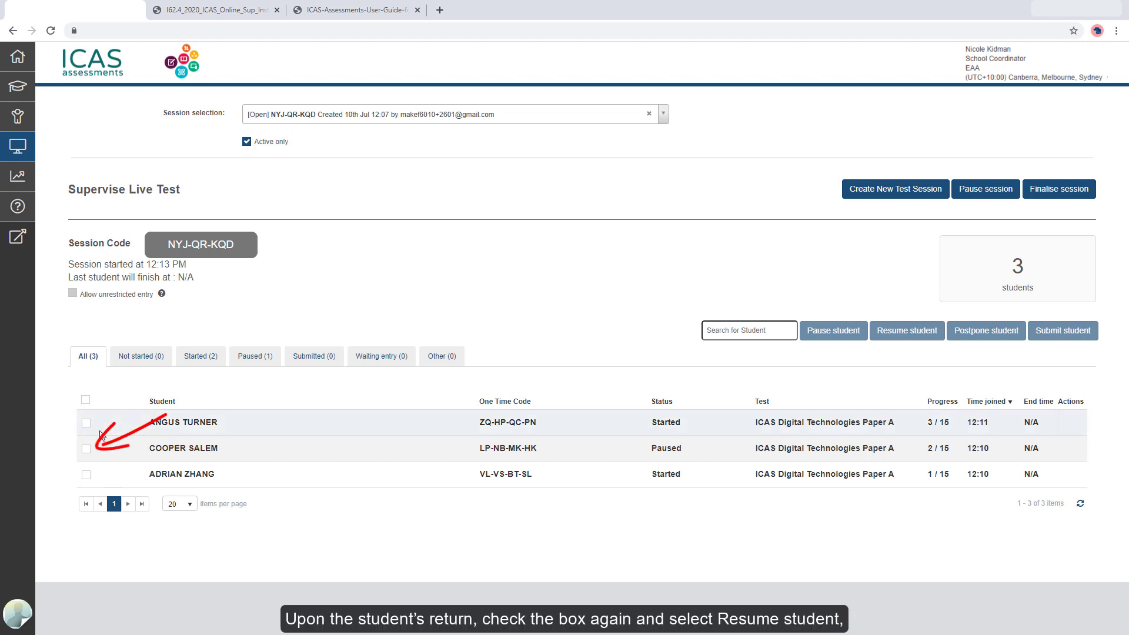
{"action": "left_click", "coordinate": [86, 448]}
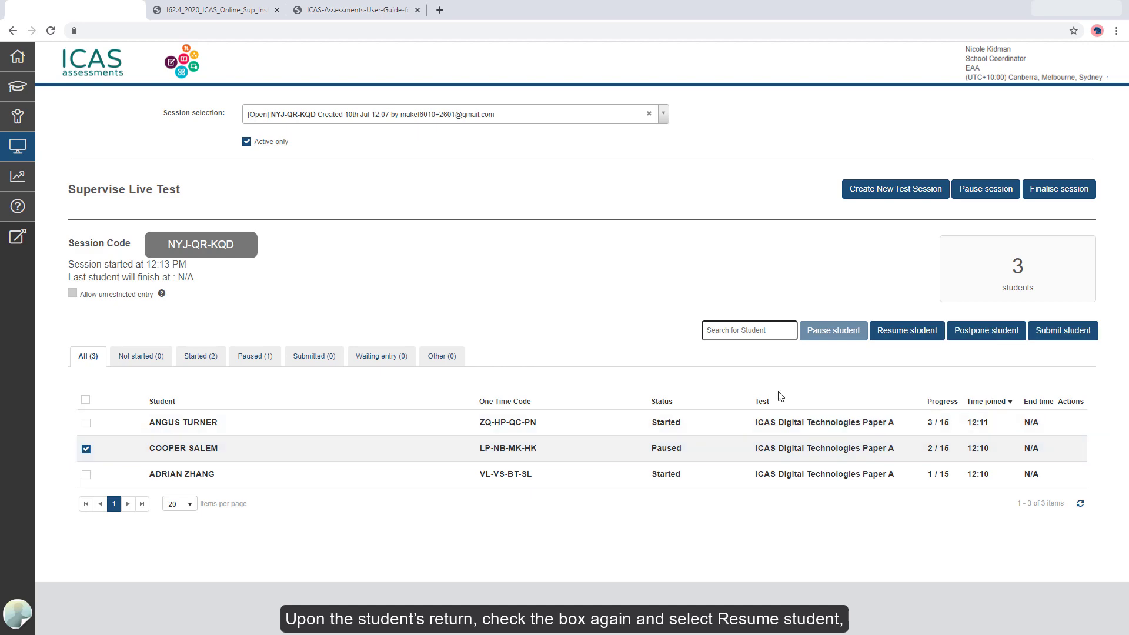
{"action": "left_click", "coordinate": [907, 330]}
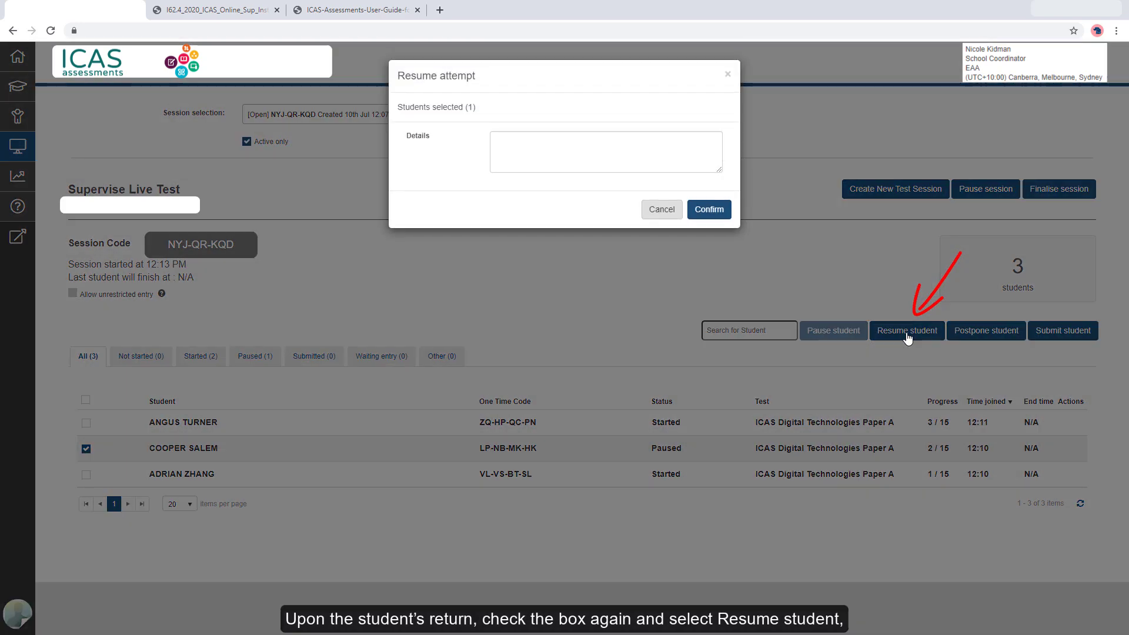
{"action": "left_click", "coordinate": [708, 210]}
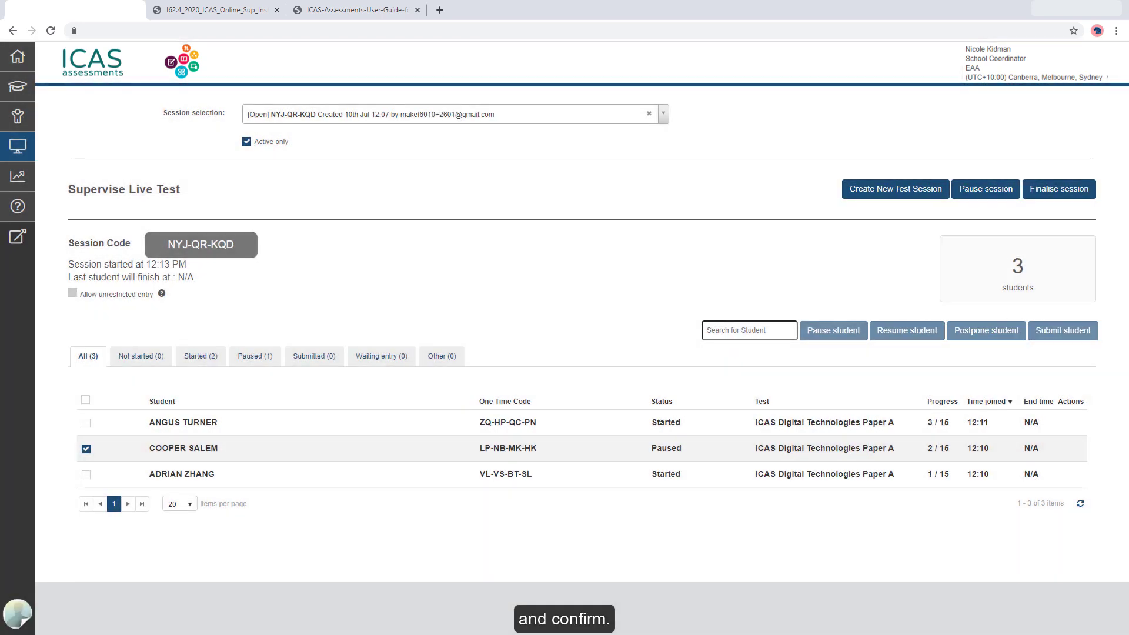
{"action": "left_click", "coordinate": [907, 331]}
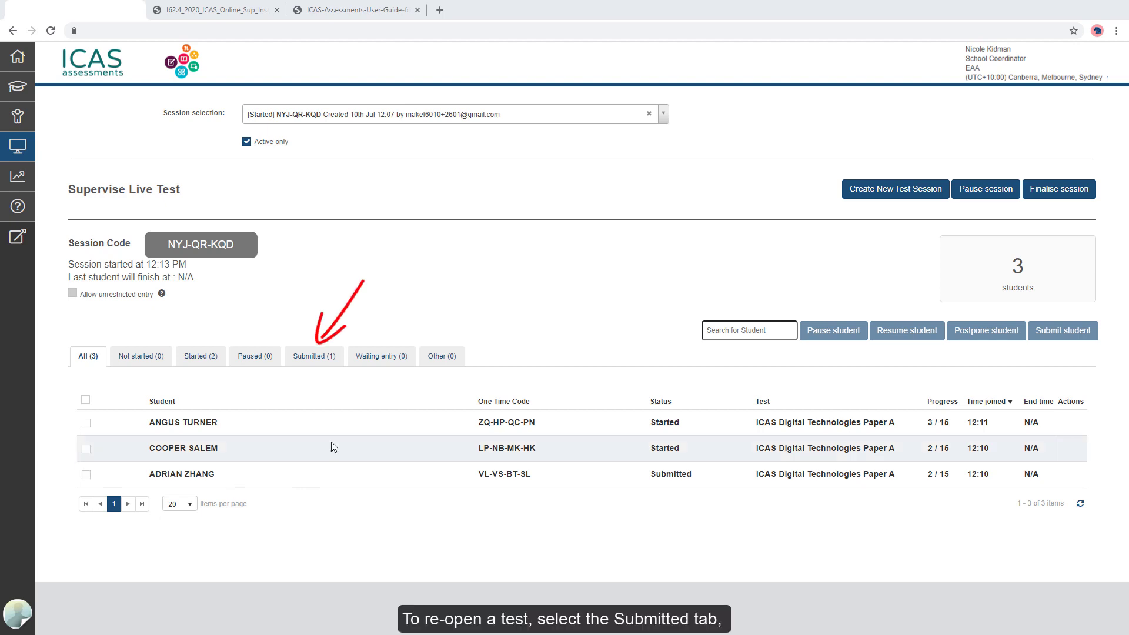
{"action": "left_click", "coordinate": [313, 356]}
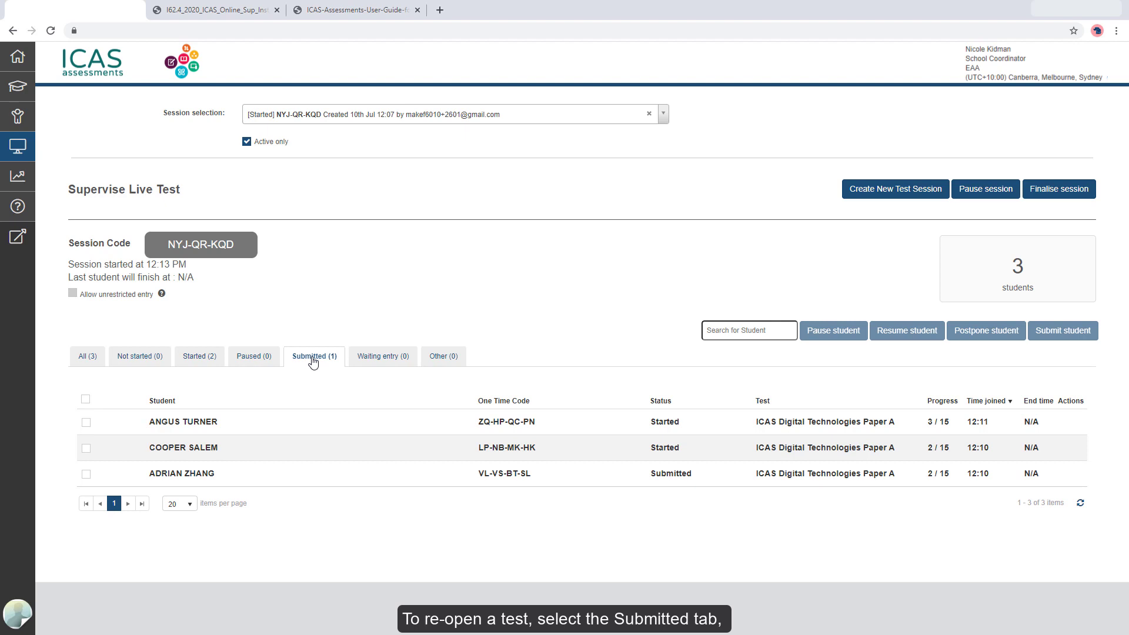
{"action": "left_click", "coordinate": [314, 355]}
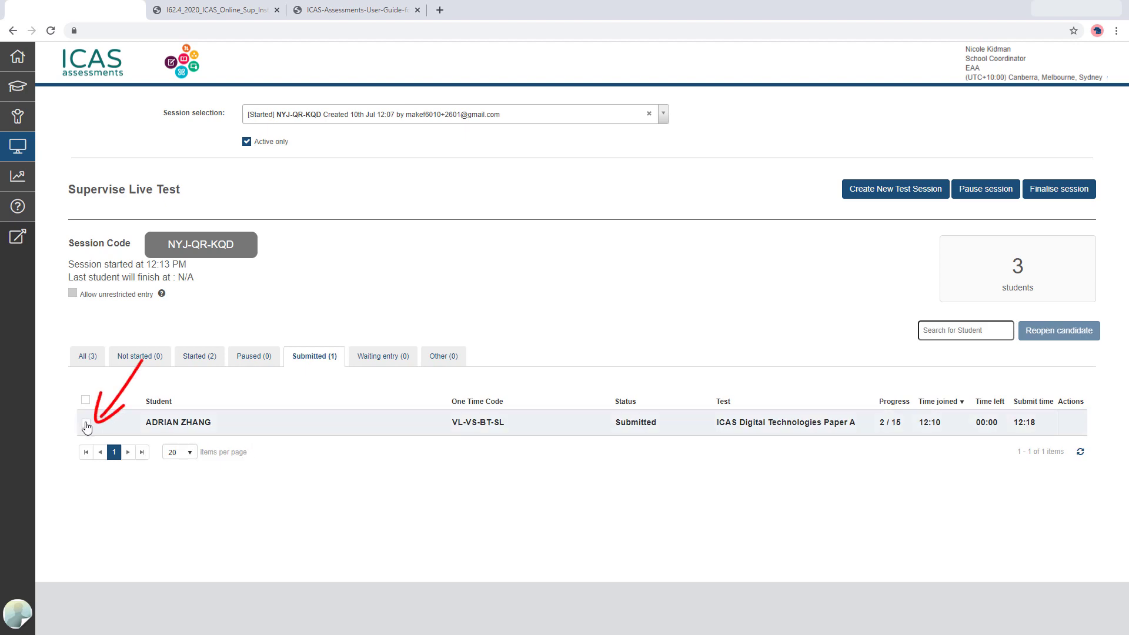
{"action": "left_click", "coordinate": [85, 423]}
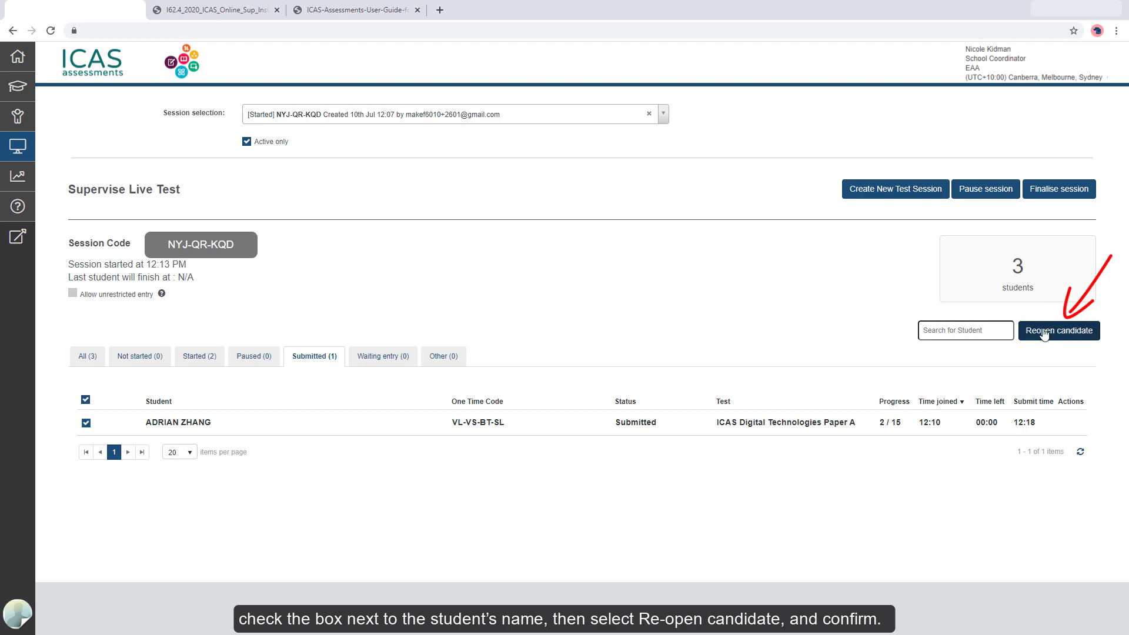
{"action": "left_click", "coordinate": [1059, 331]}
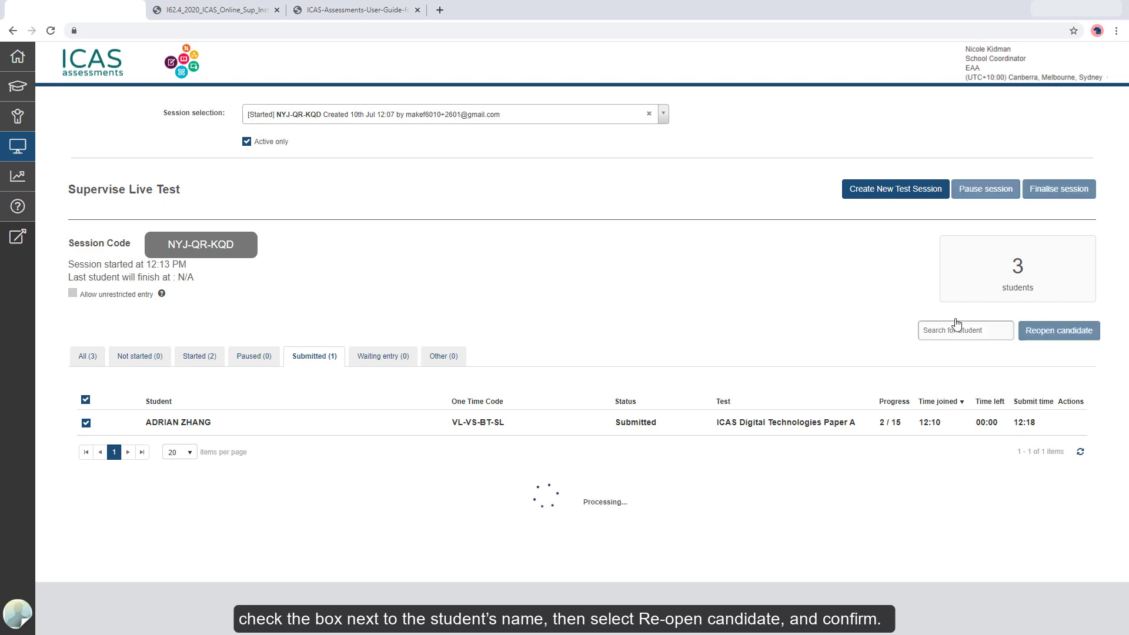
{"action": "left_click", "coordinate": [1059, 331]}
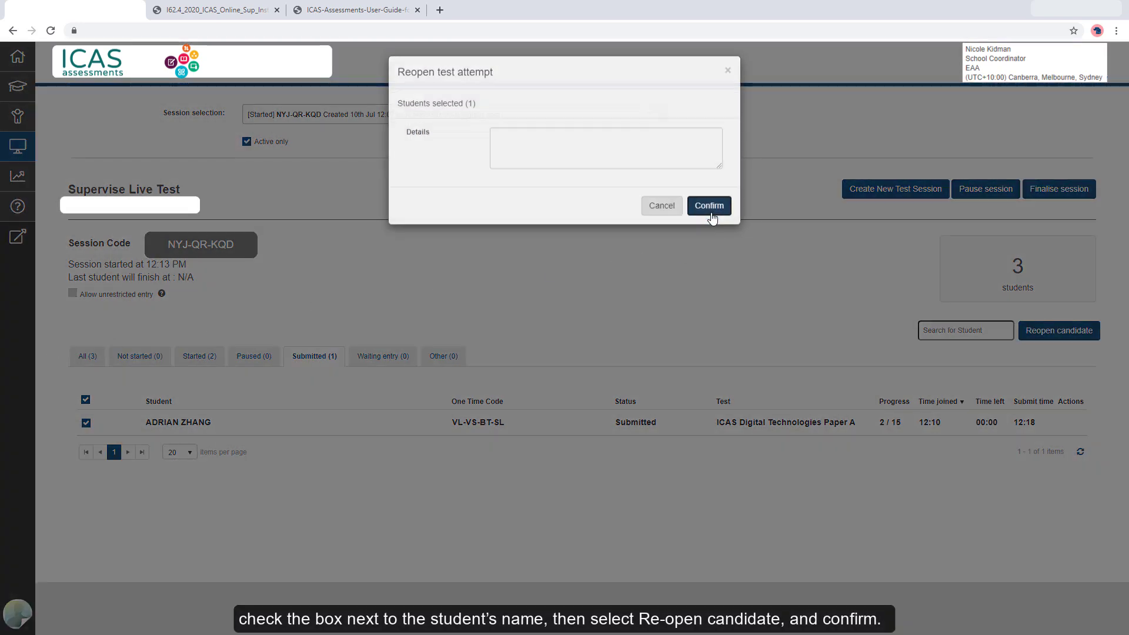
{"action": "left_click", "coordinate": [709, 205]}
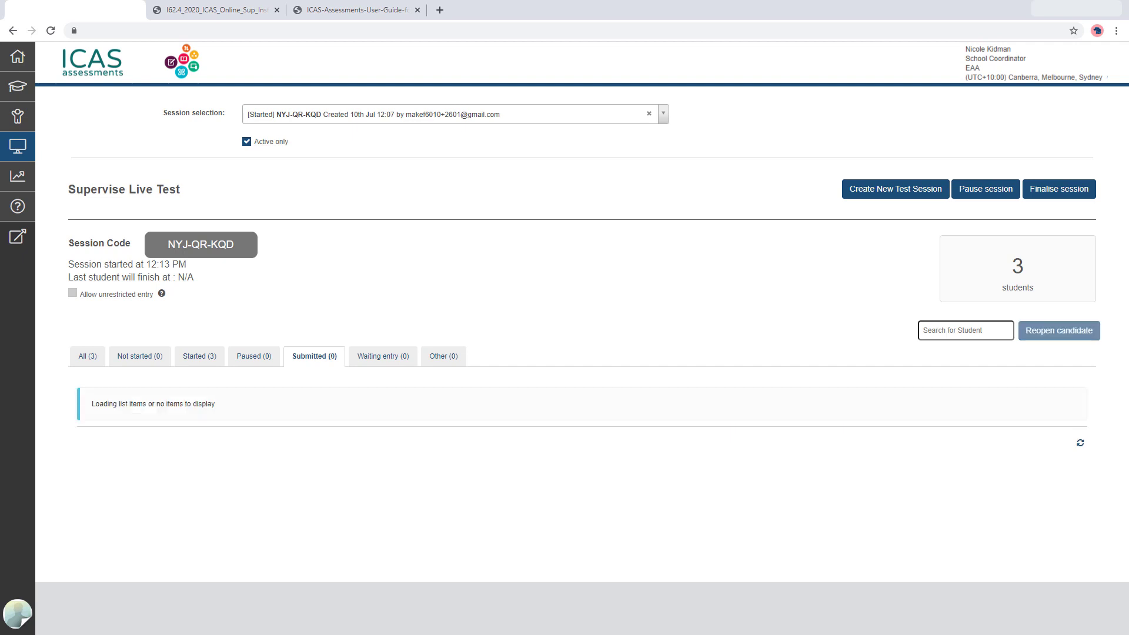
{"action": "left_click", "coordinate": [86, 356]}
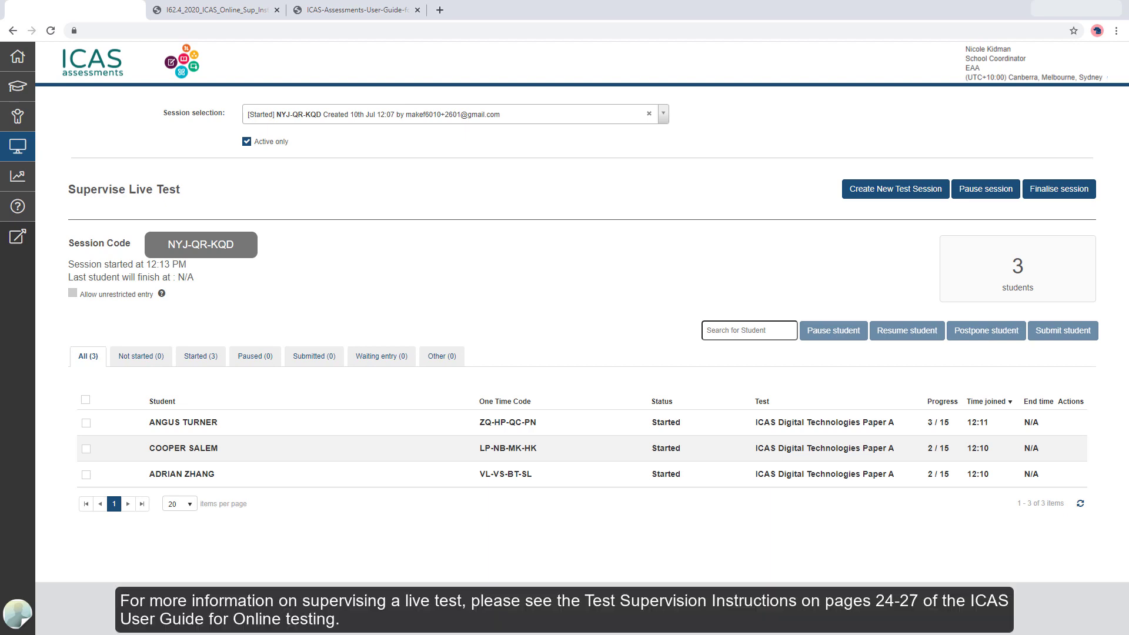
{"action": "mouse_move", "coordinate": [17, 57]}
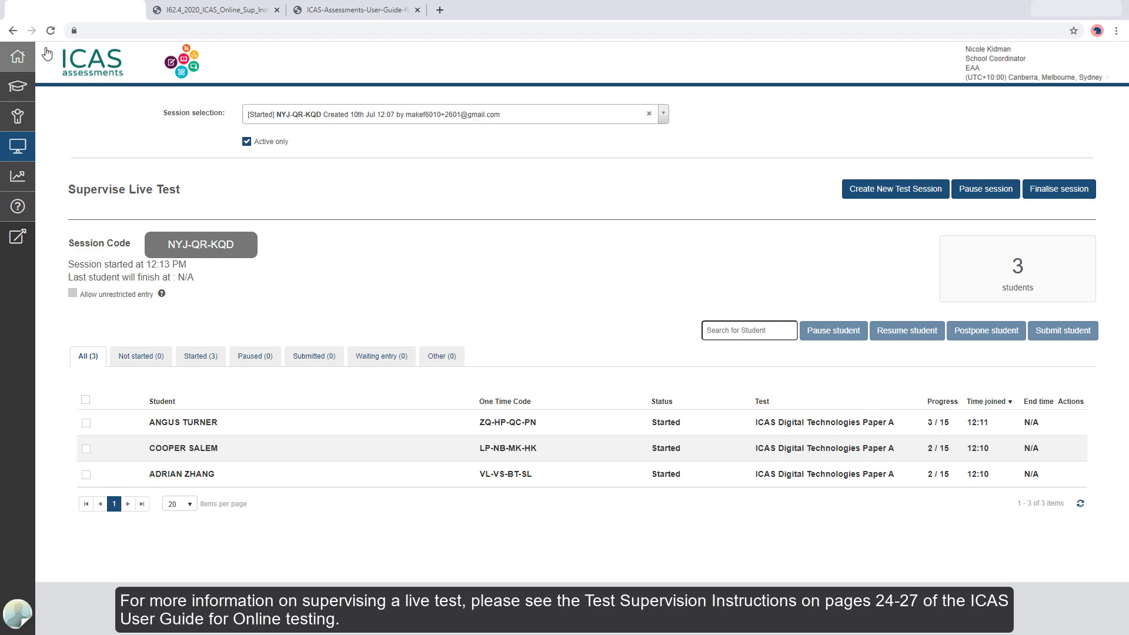